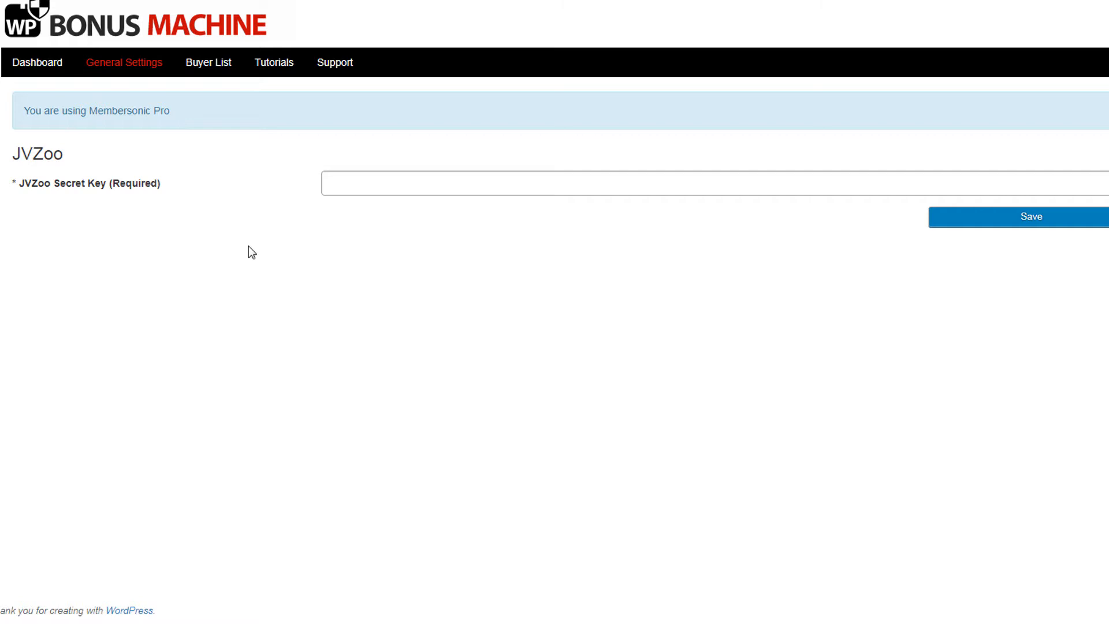
mouse_move(58, 201)
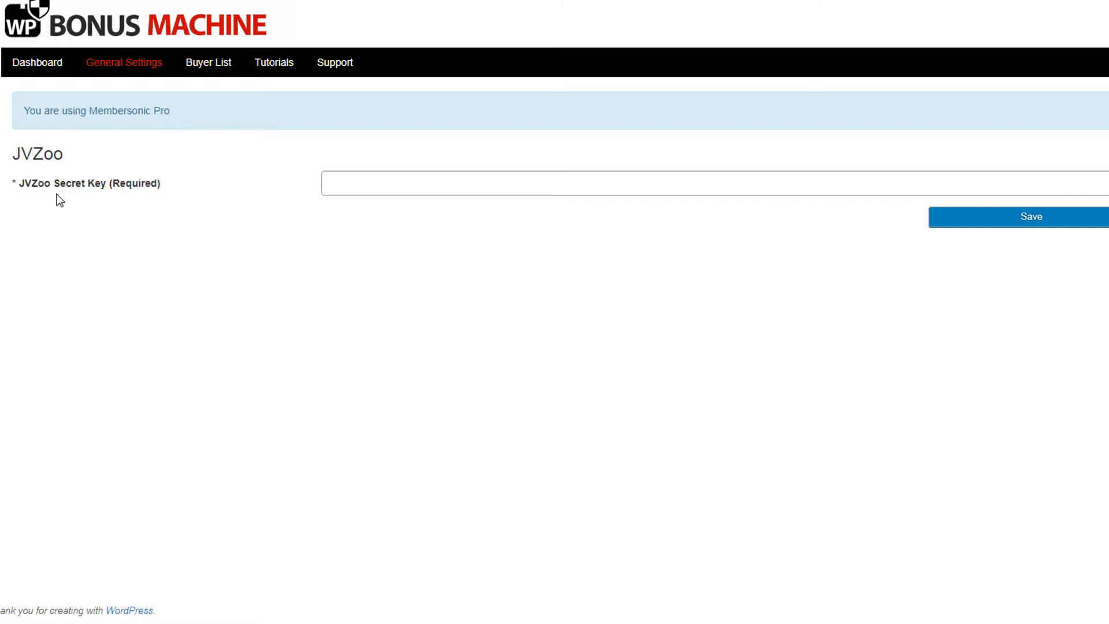
left_click(367, 189)
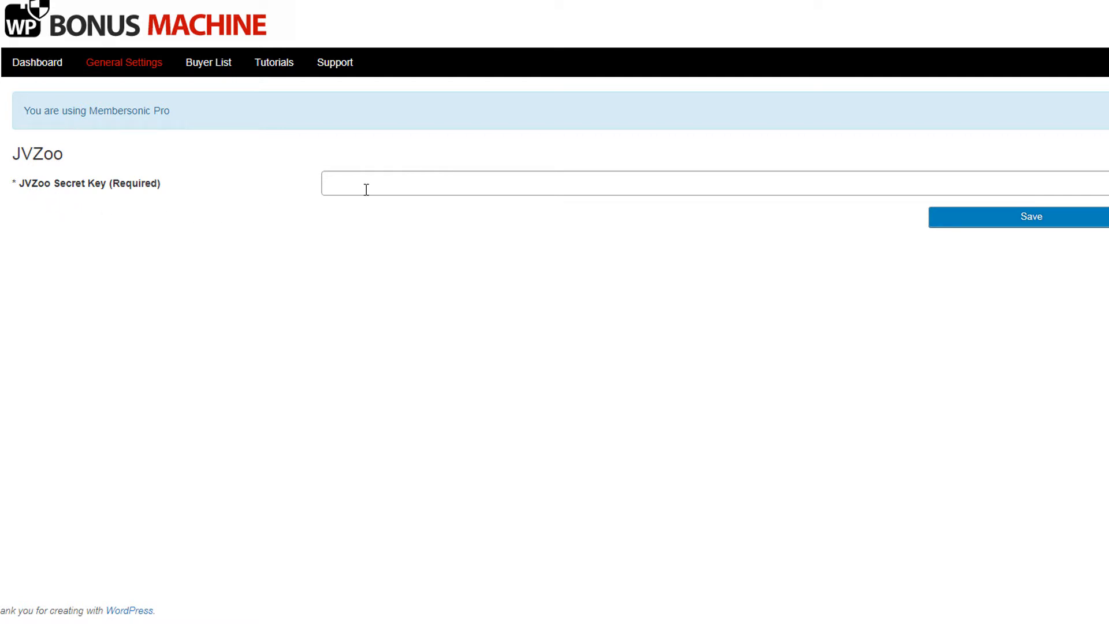
mouse_move(502, 173)
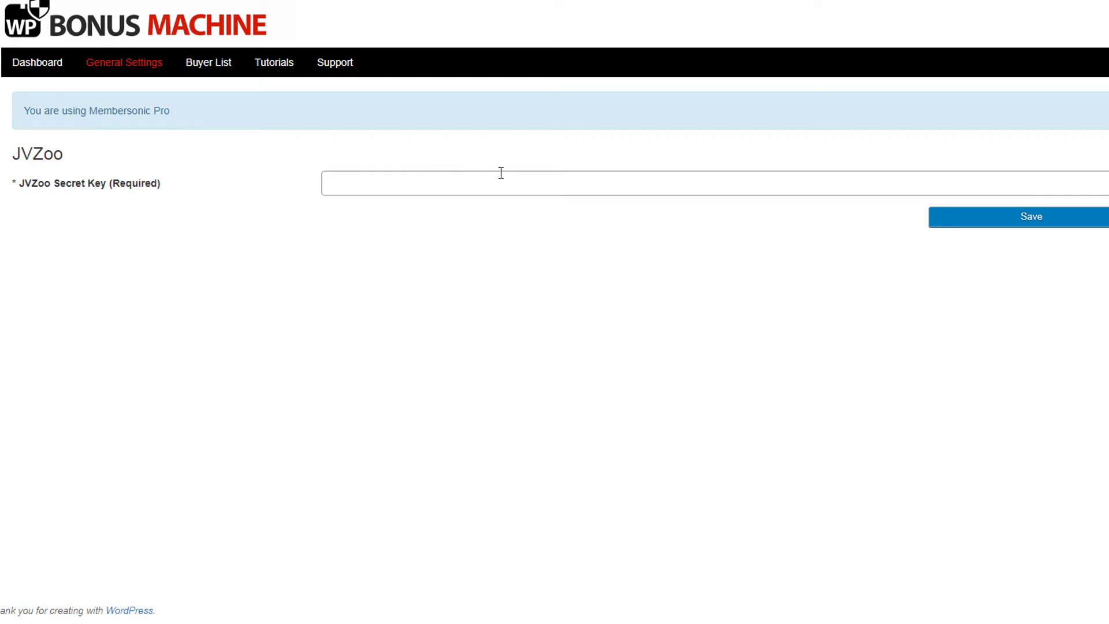
mouse_move(641, 36)
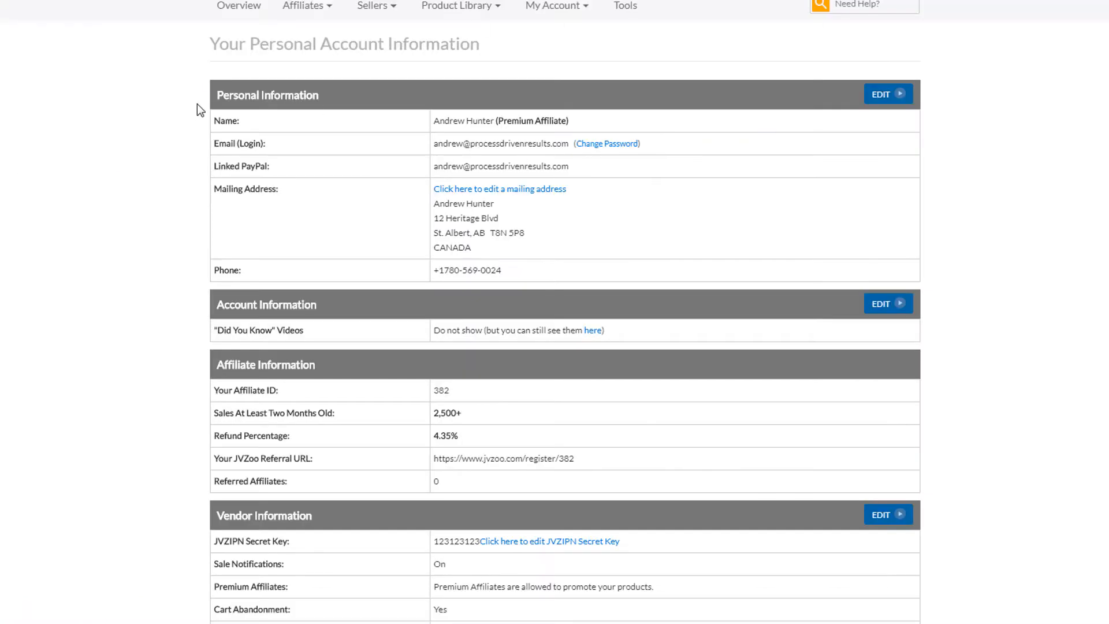
mouse_move(226, 498)
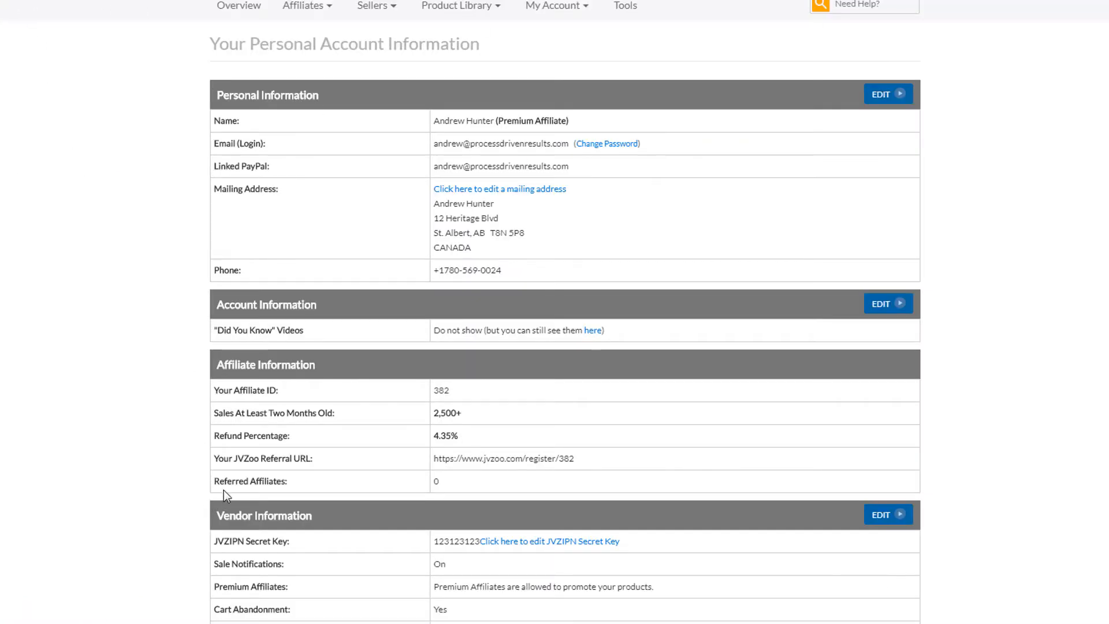
mouse_move(220, 573)
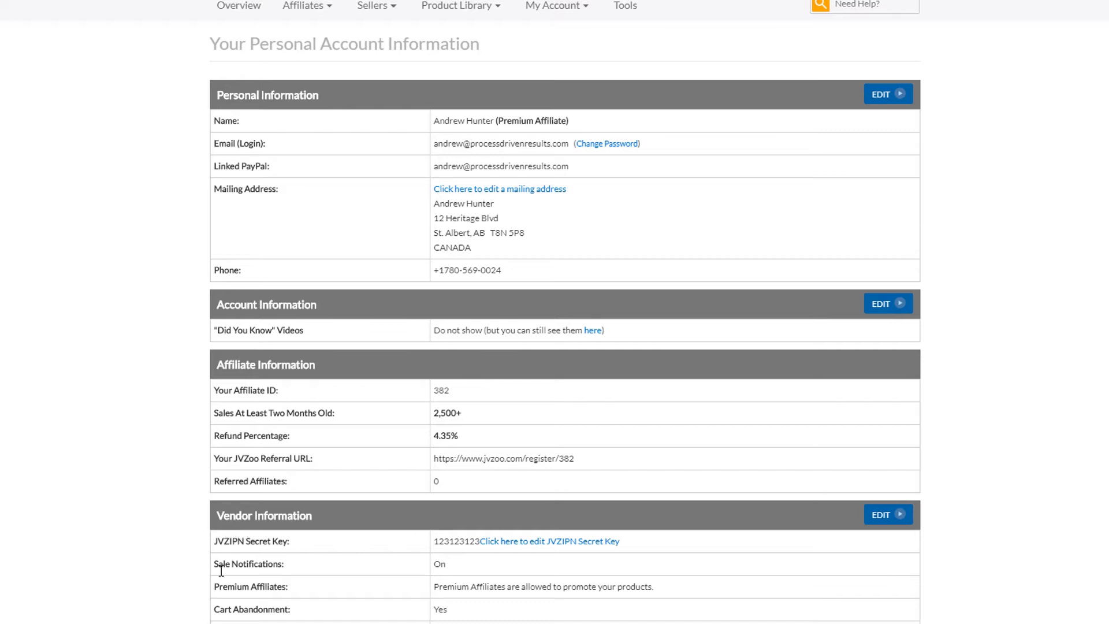
mouse_move(286, 563)
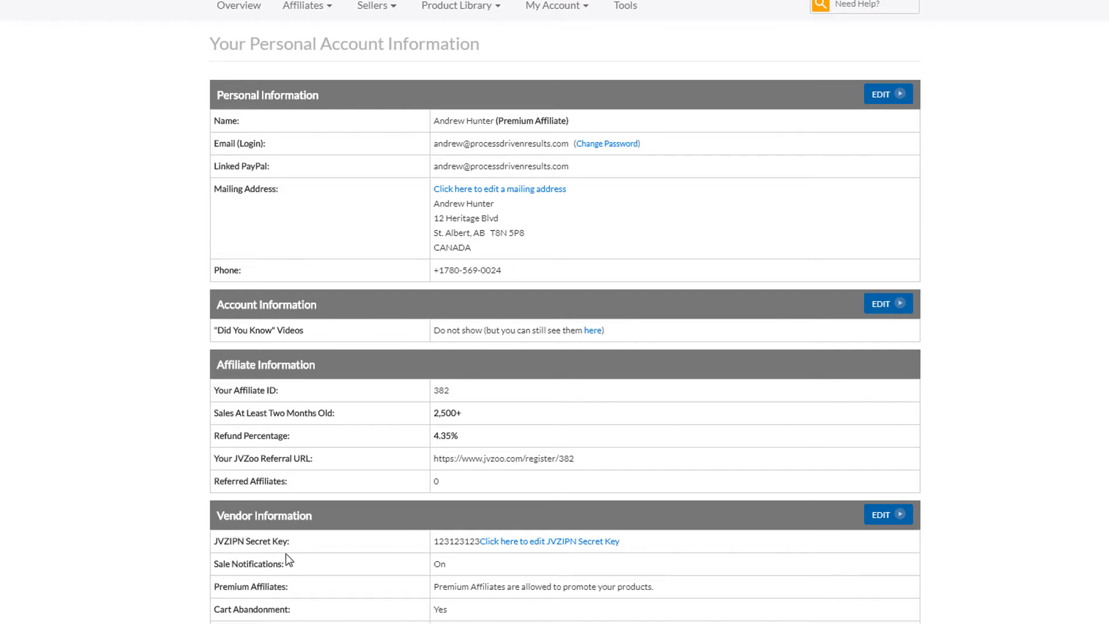
double_click(446, 541)
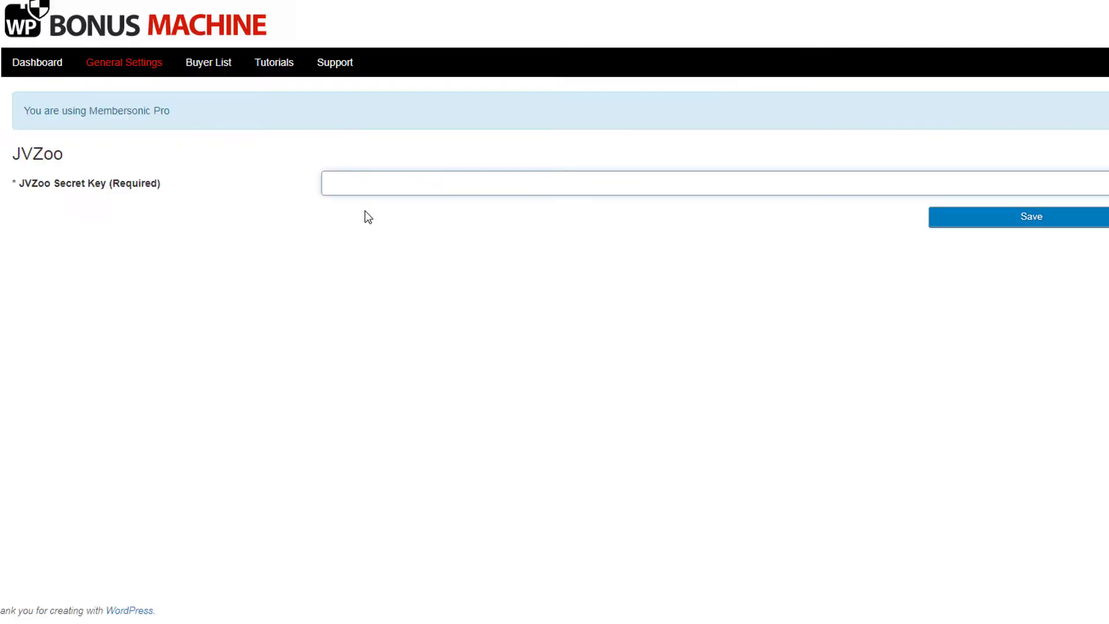
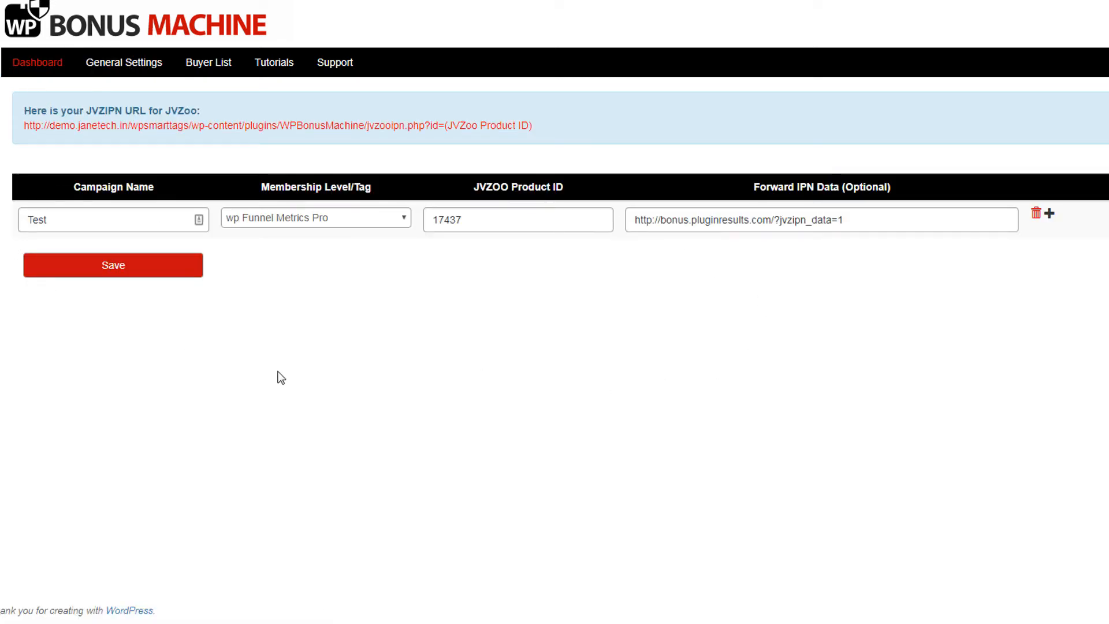
mouse_move(1021, 246)
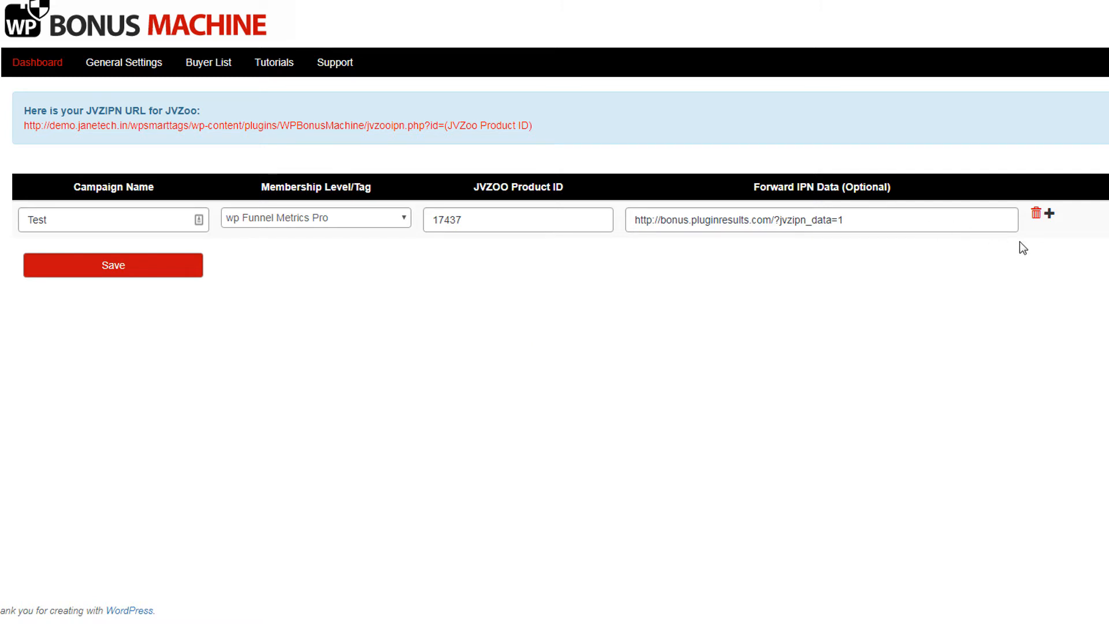
mouse_move(1051, 215)
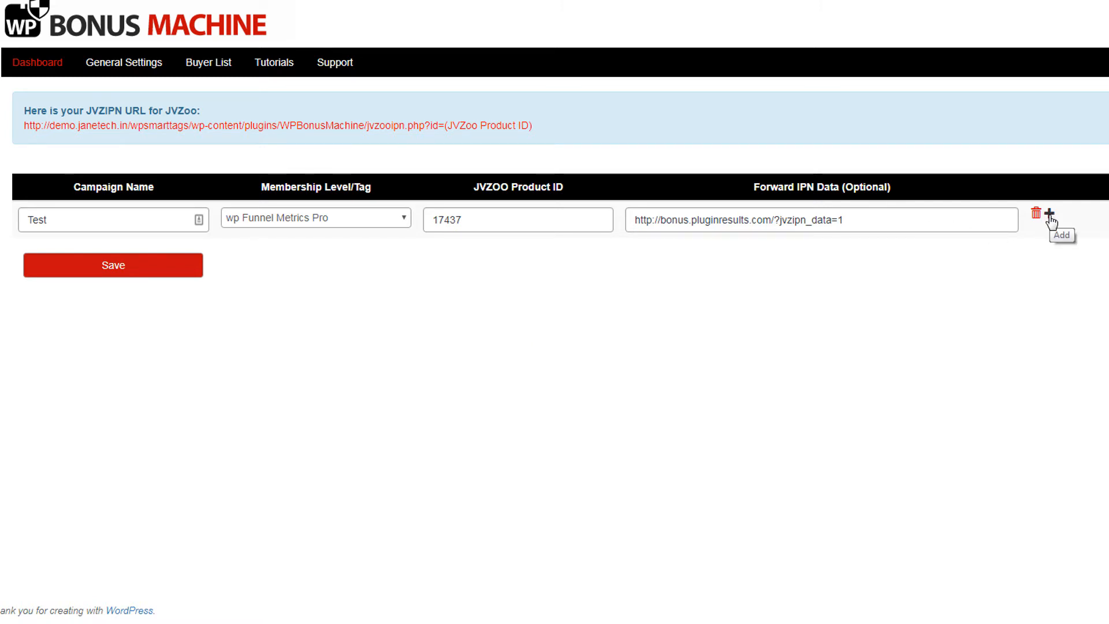
Add a campaign row named 'My Fanastic Bonus' with membership level wp Funnel Metrics Pro.
left_click(1051, 212)
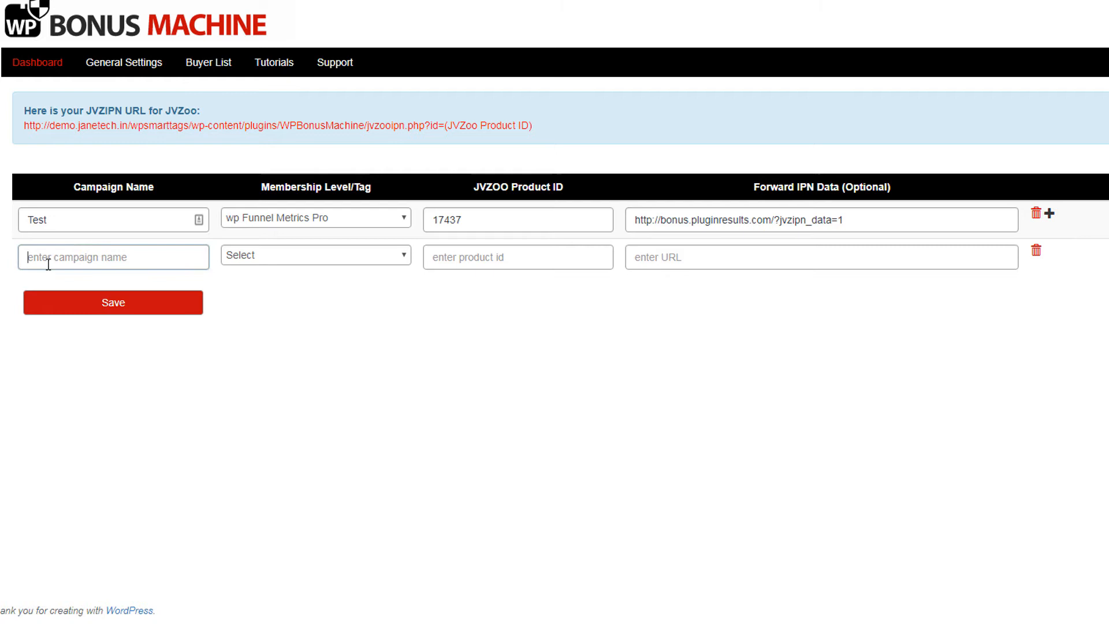
mouse_move(148, 402)
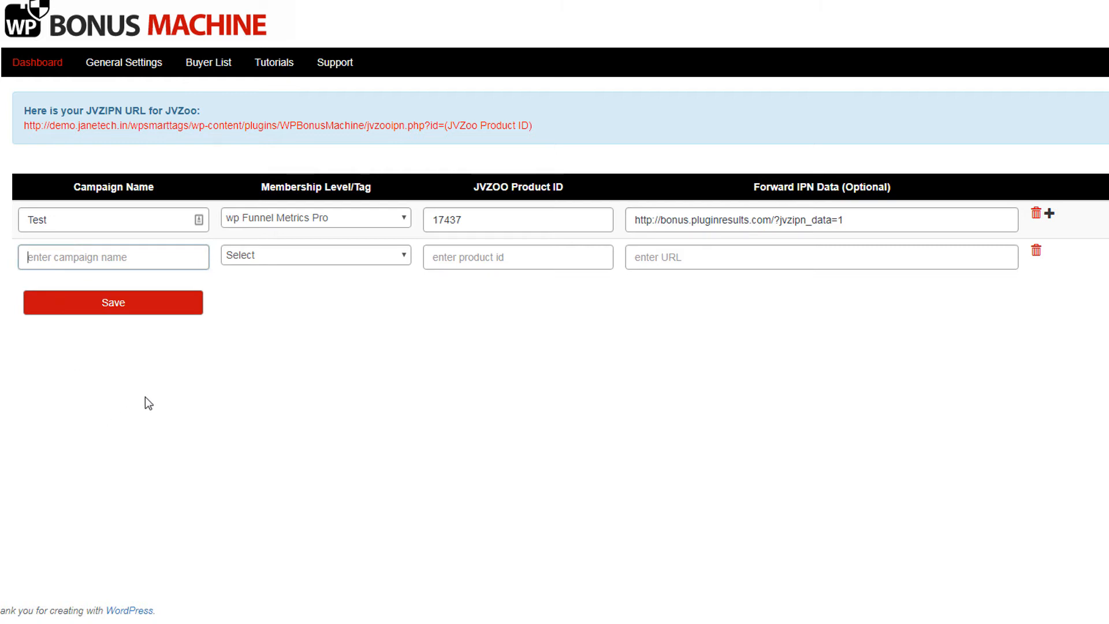
type("My")
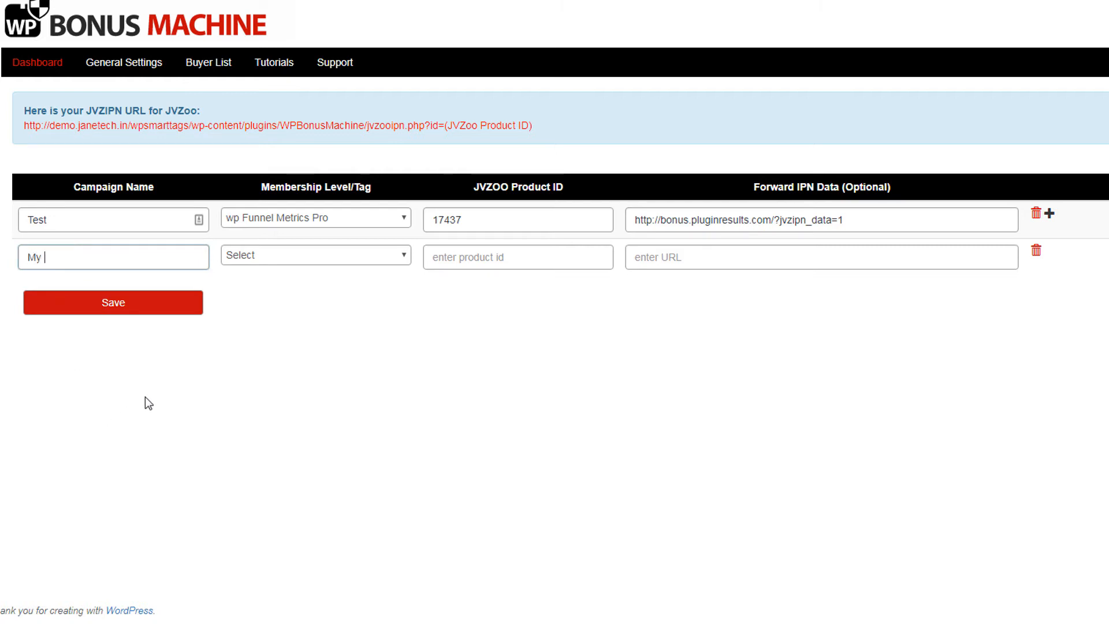
type("Fanastic Bonus")
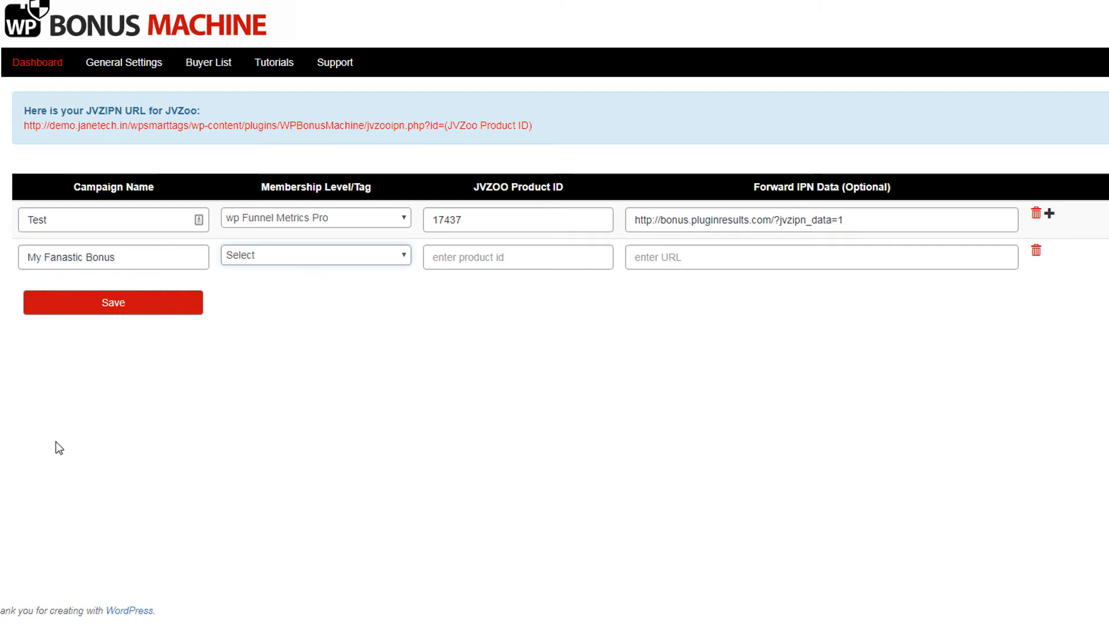
left_click(315, 254)
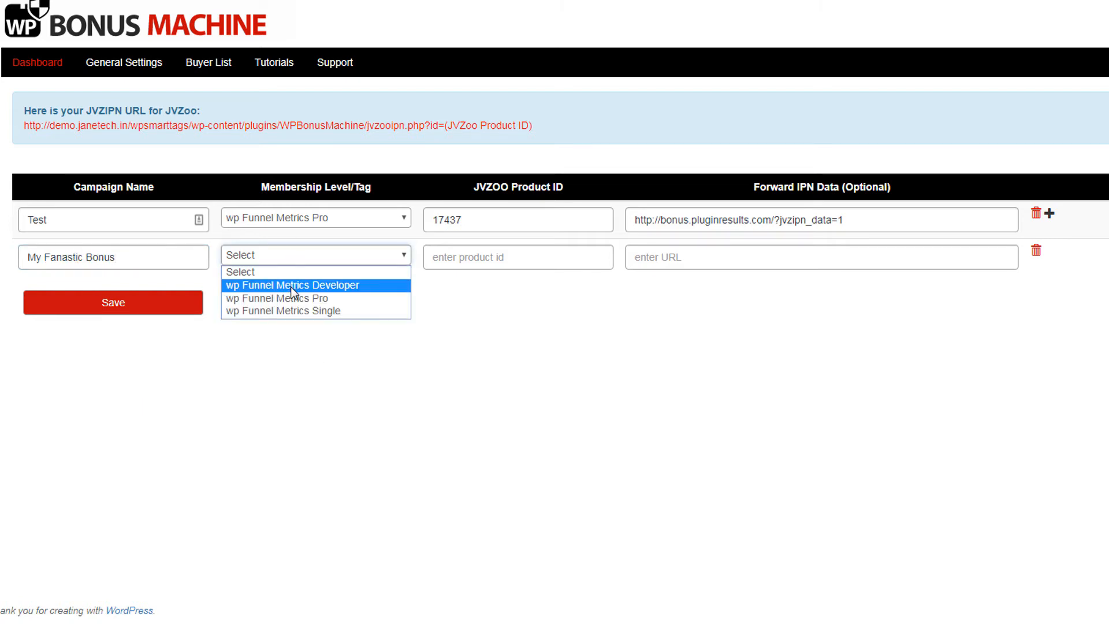
mouse_move(294, 298)
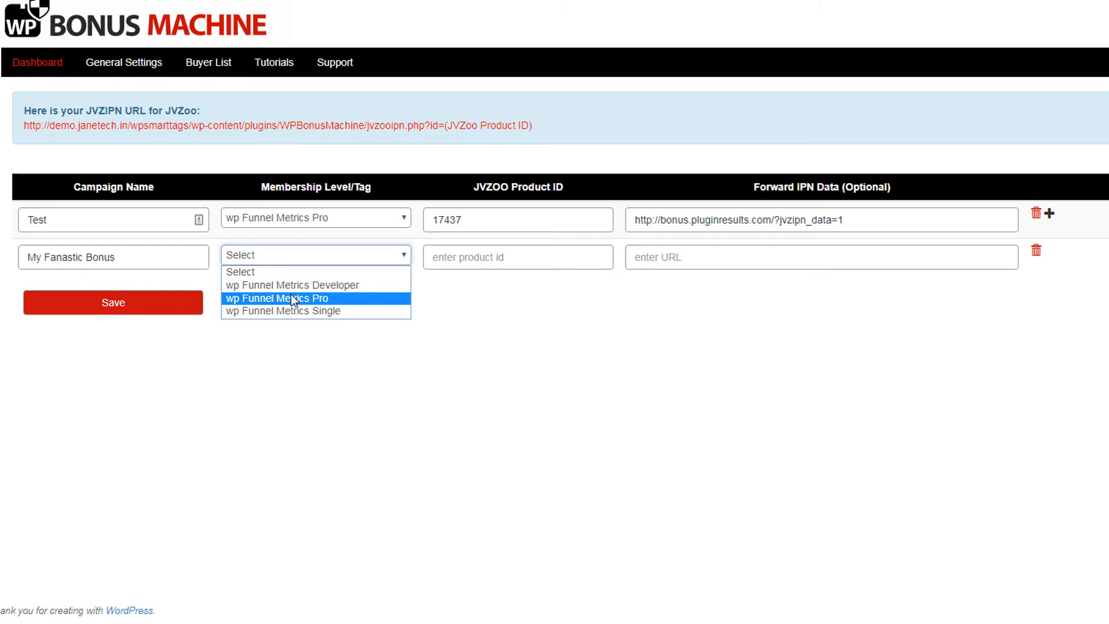
left_click(277, 298)
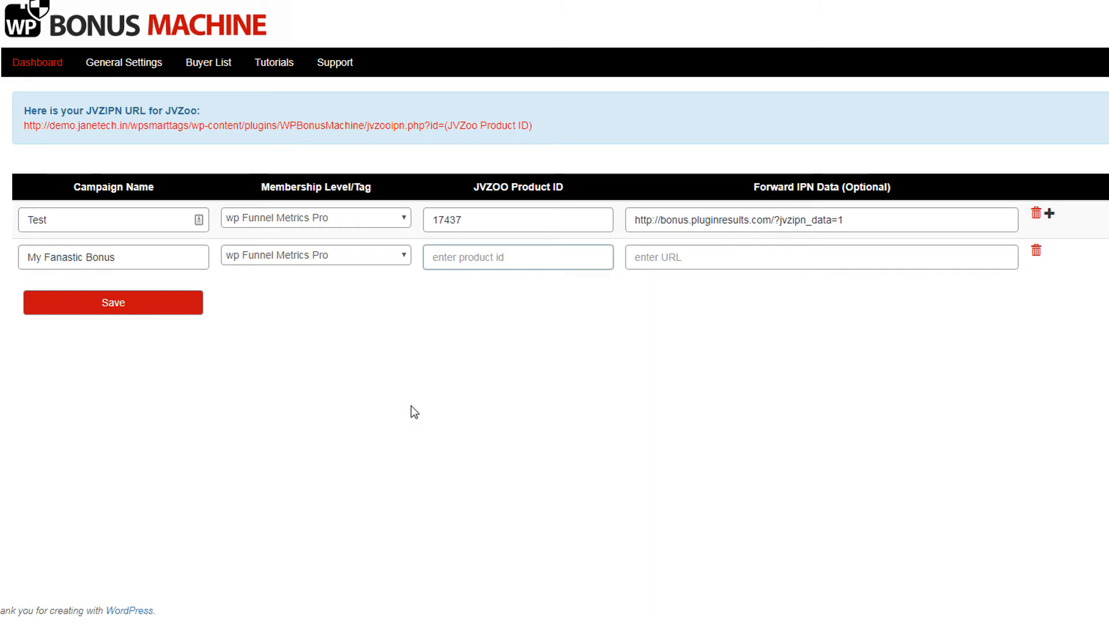
mouse_move(481, 335)
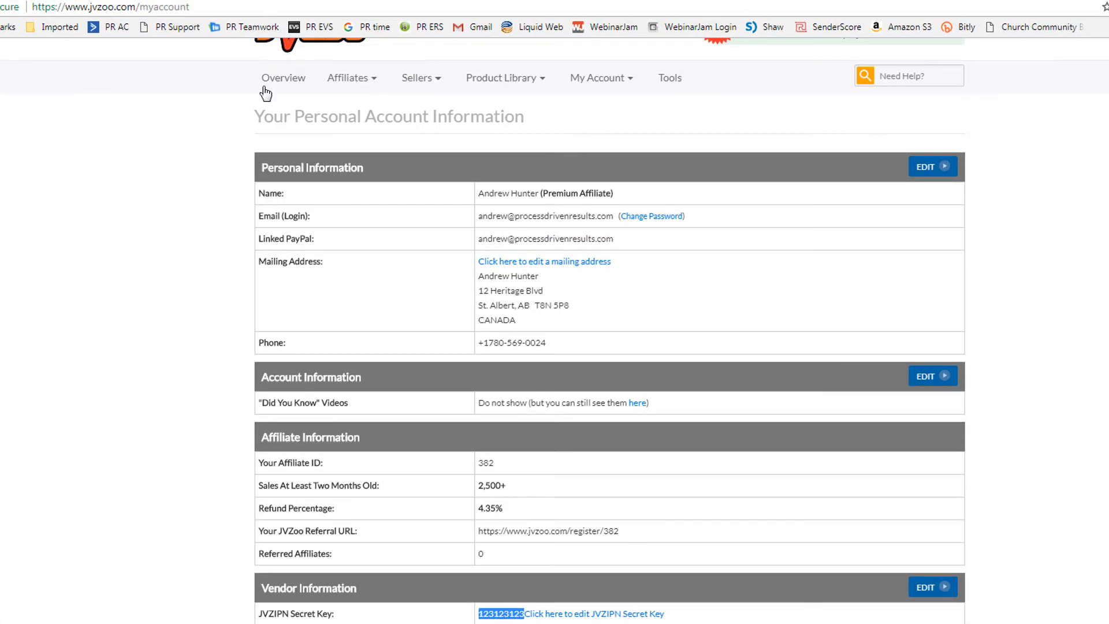
From JVZoo Affiliates > Approved Products, locate Viddyoze TC and load its affiliate information page.
left_click(348, 78)
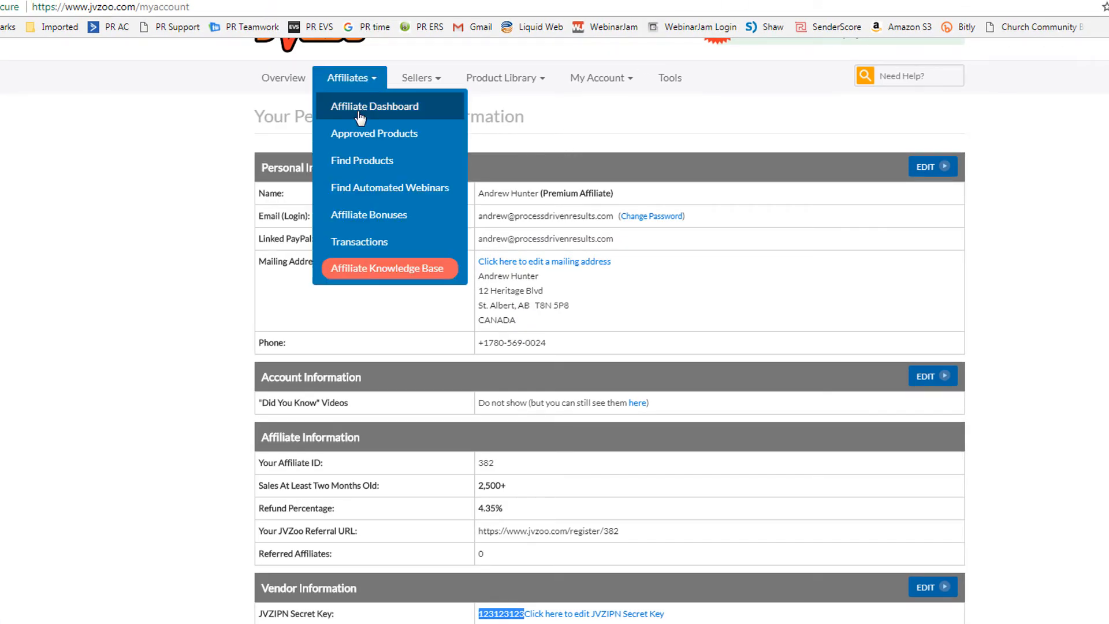
mouse_move(392, 140)
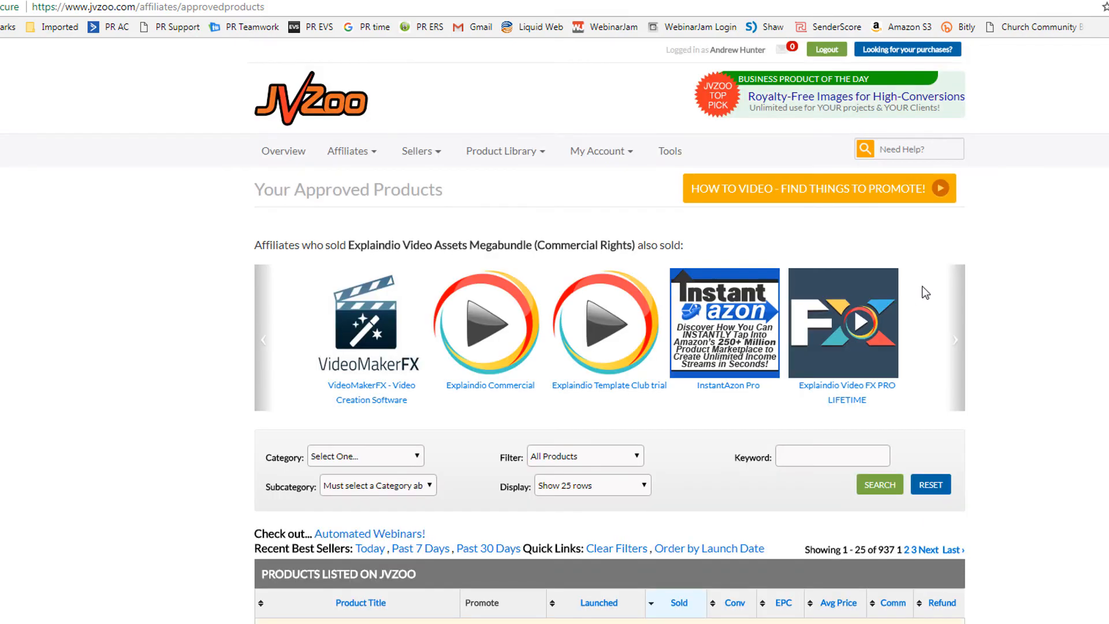
scroll("down", 3)
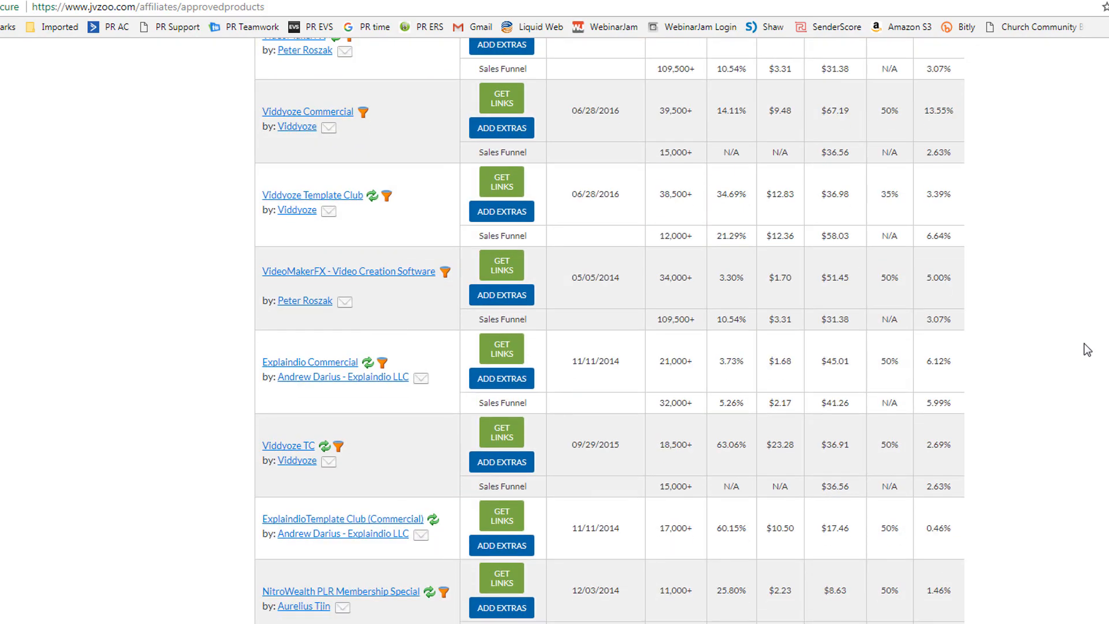
scroll("down", 3)
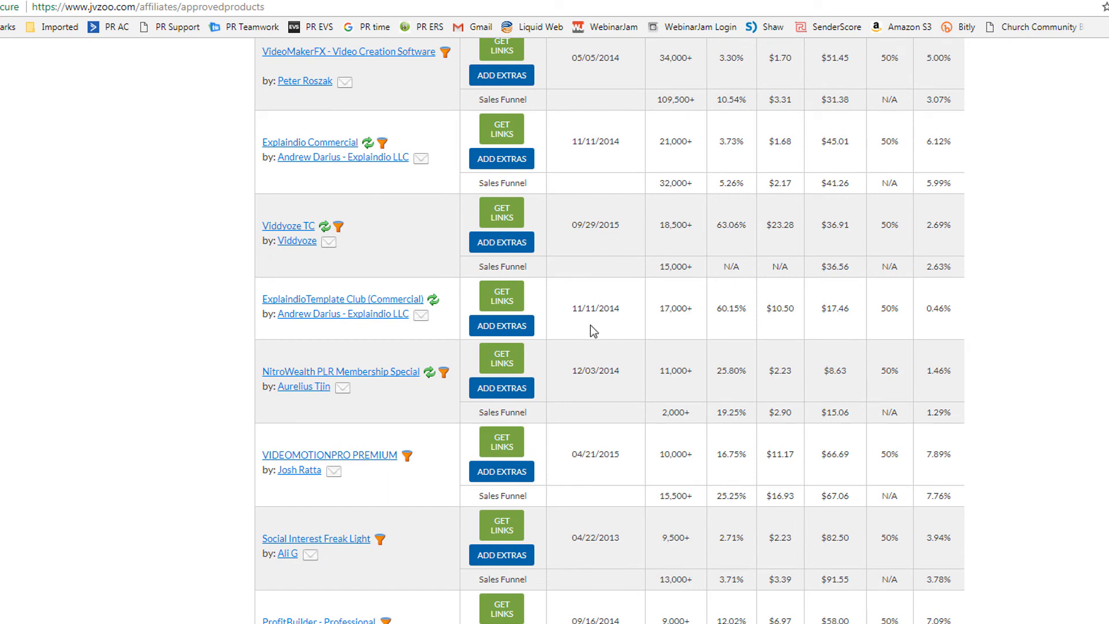
mouse_move(413, 269)
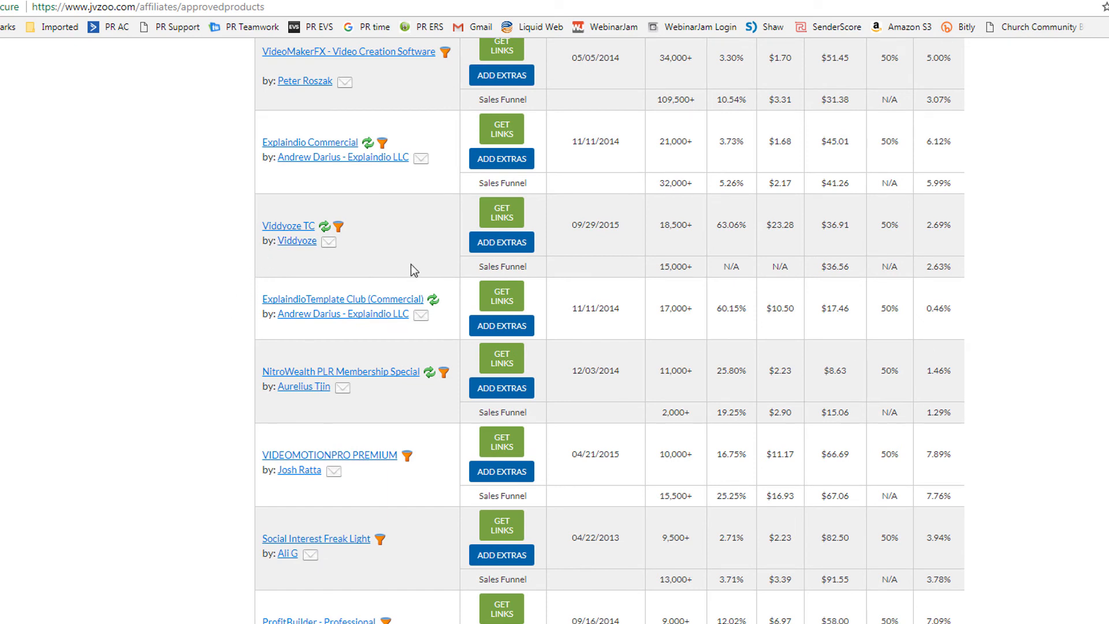
mouse_move(254, 241)
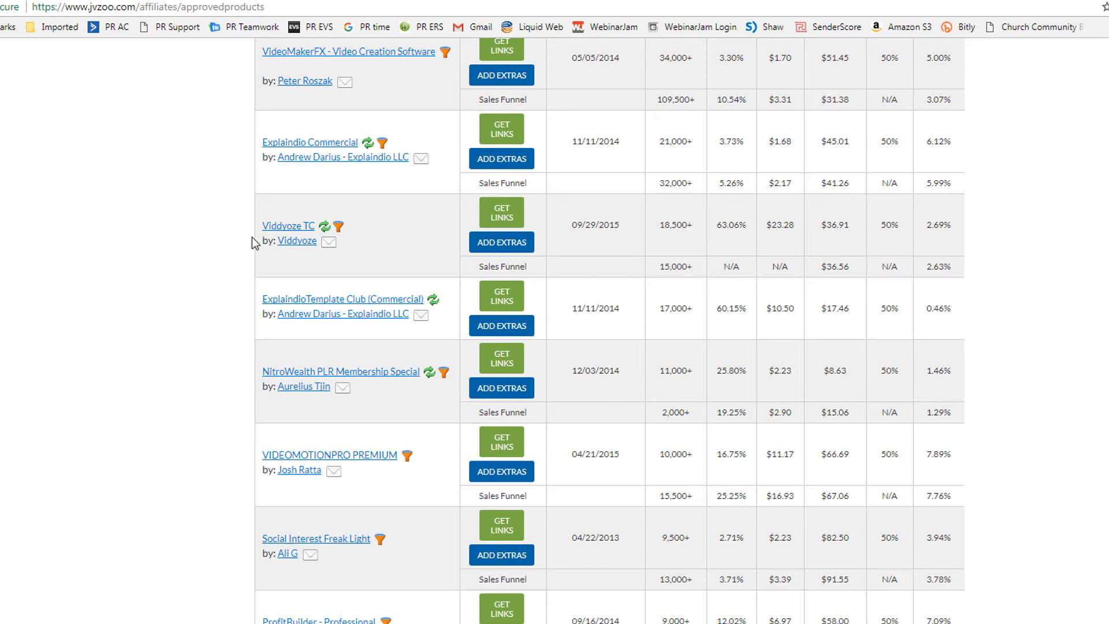
left_click(289, 226)
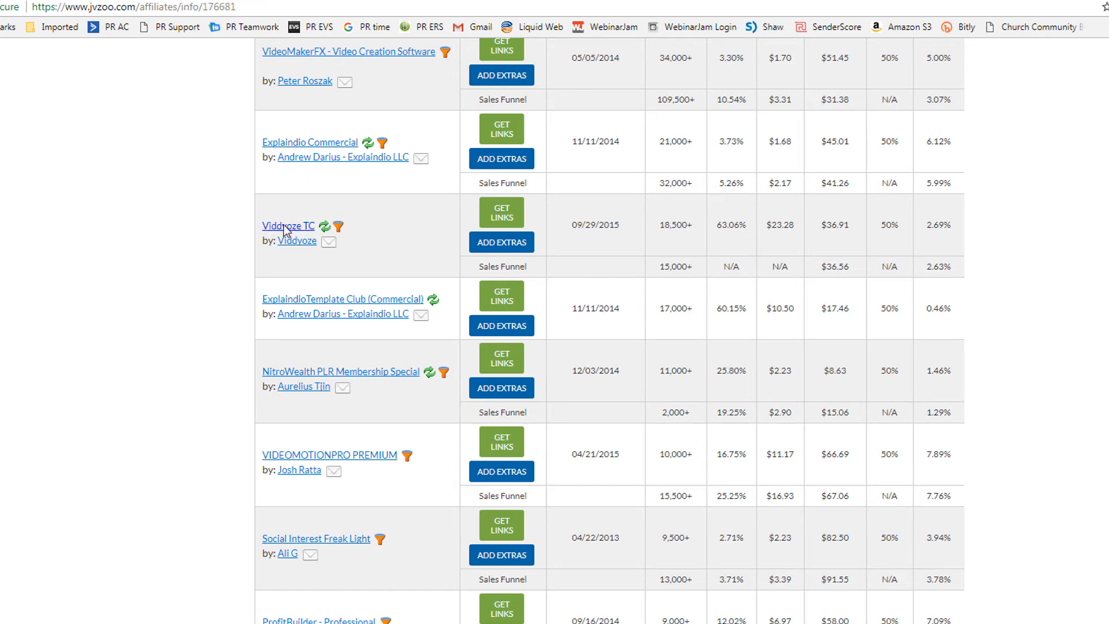
left_click(289, 226)
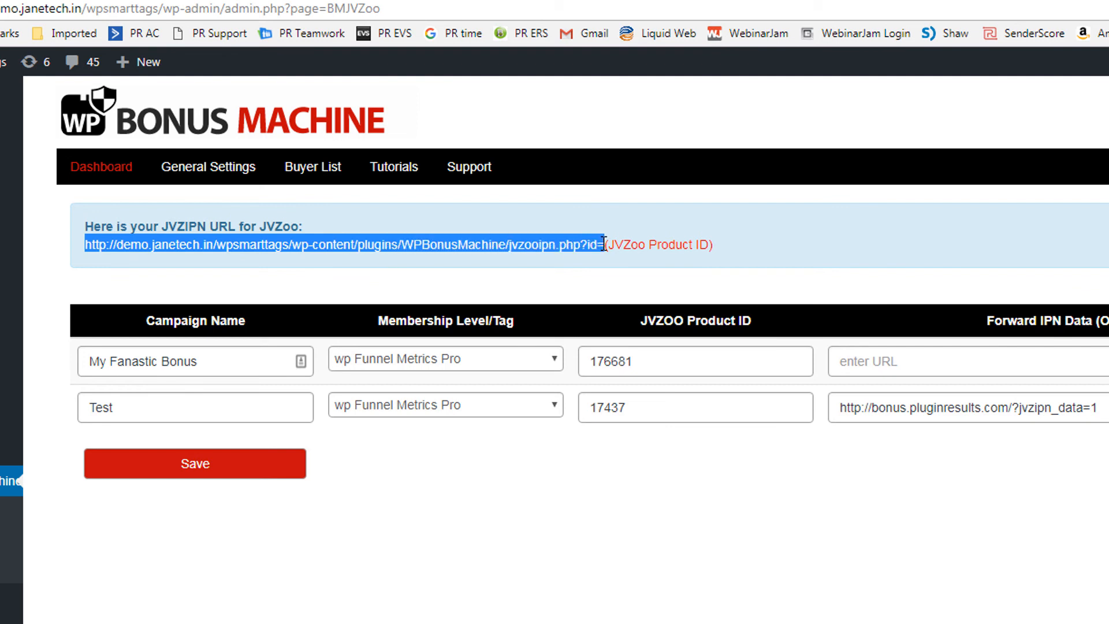
mouse_move(617, 63)
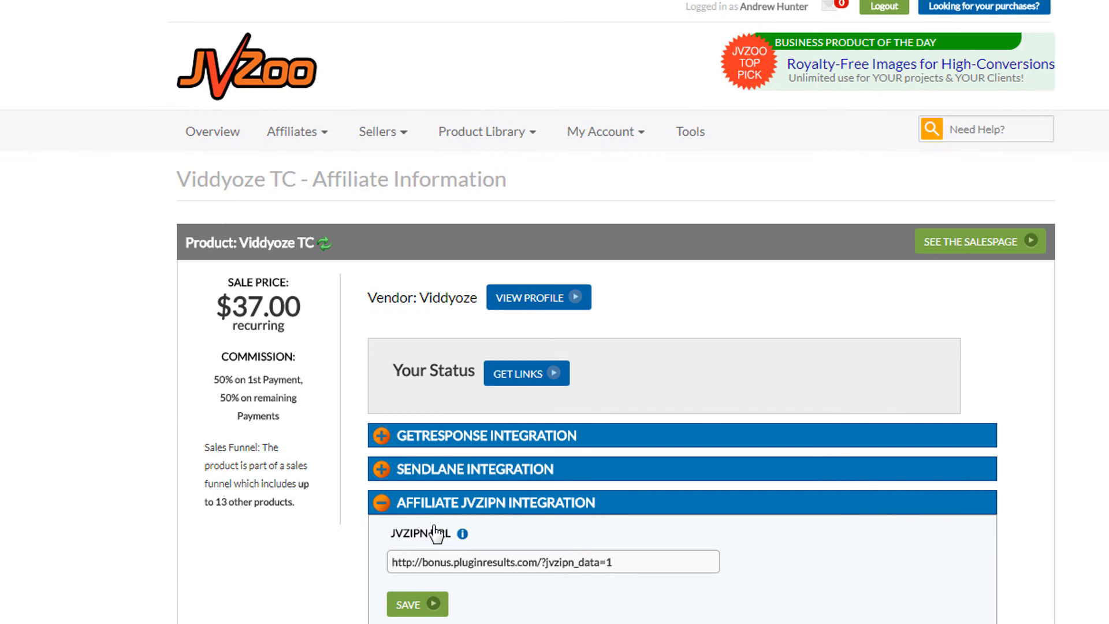
mouse_move(630, 569)
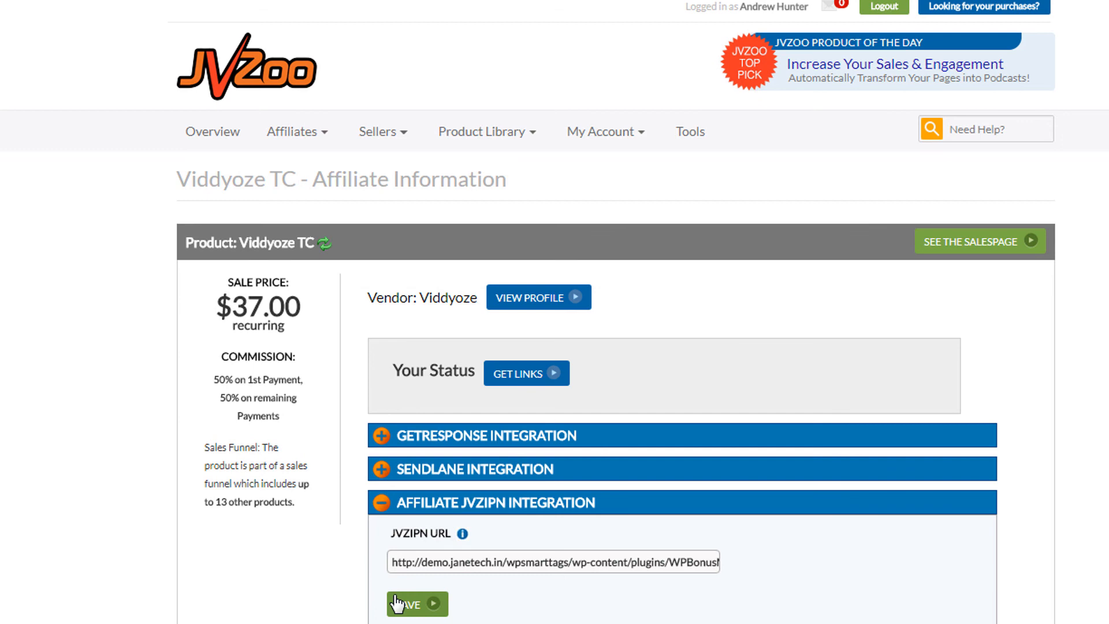
mouse_move(254, 181)
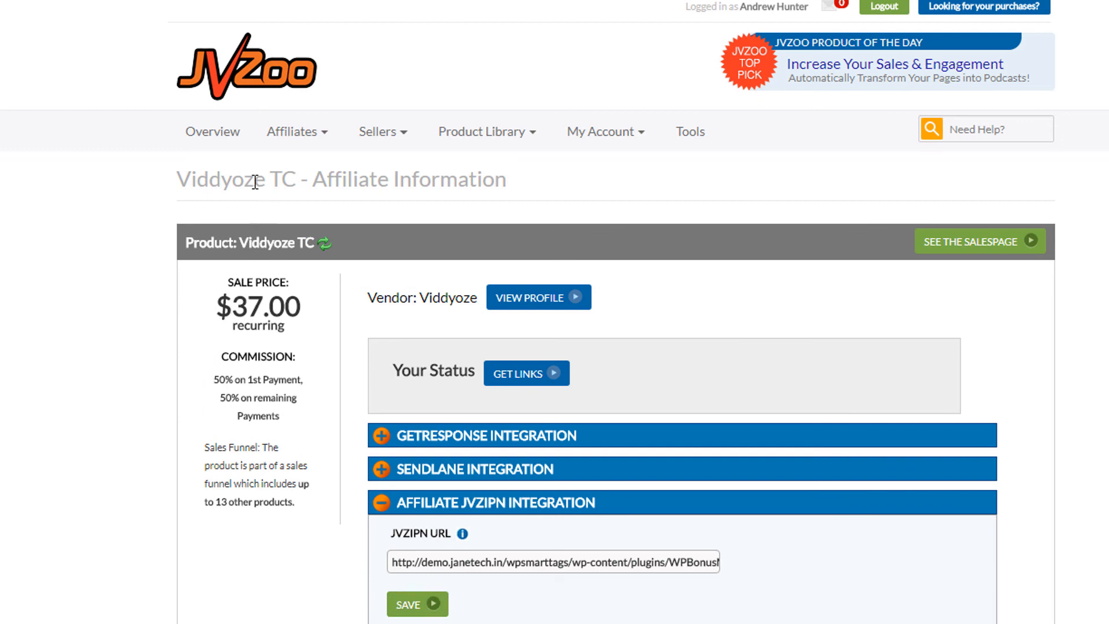